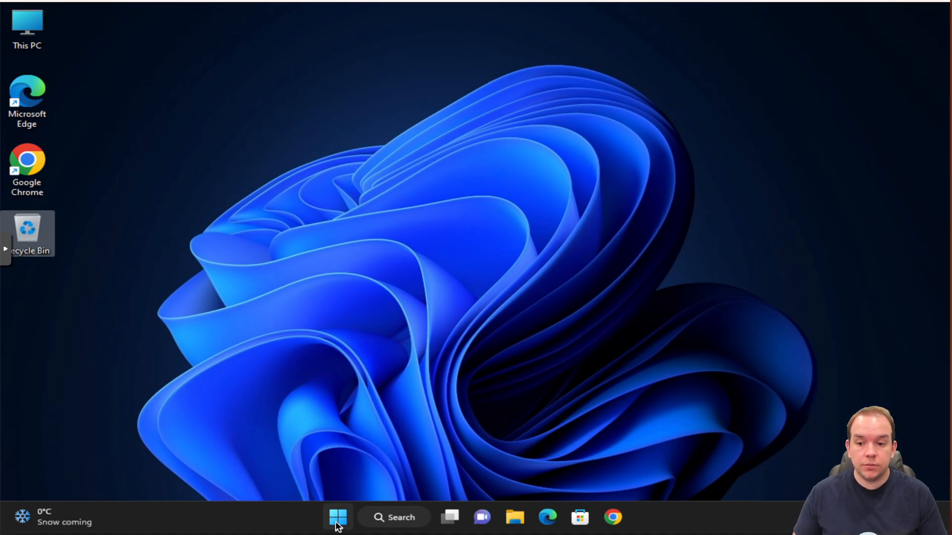
Search Start for 'remote desktop Connection' and go to the Remote Desktop settings page
left_click(337, 517)
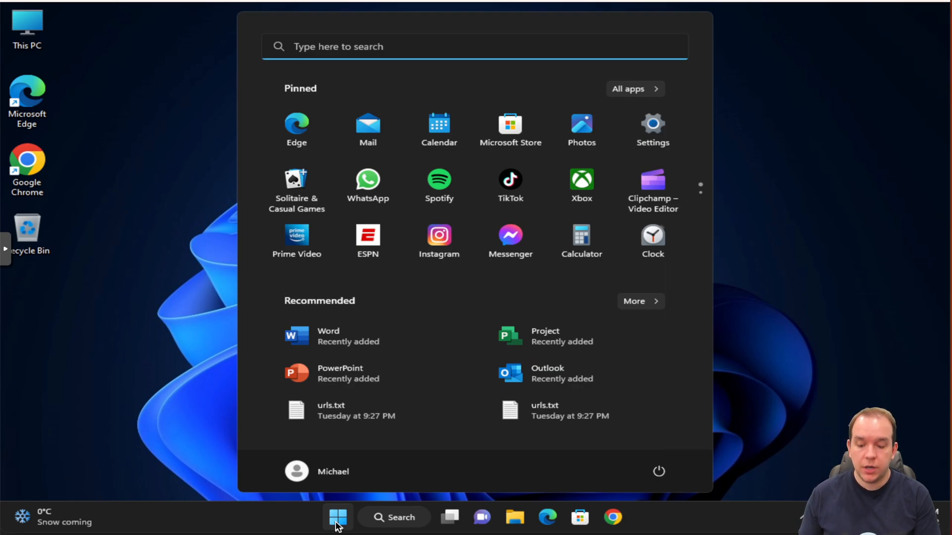
type("remote desktop Connection")
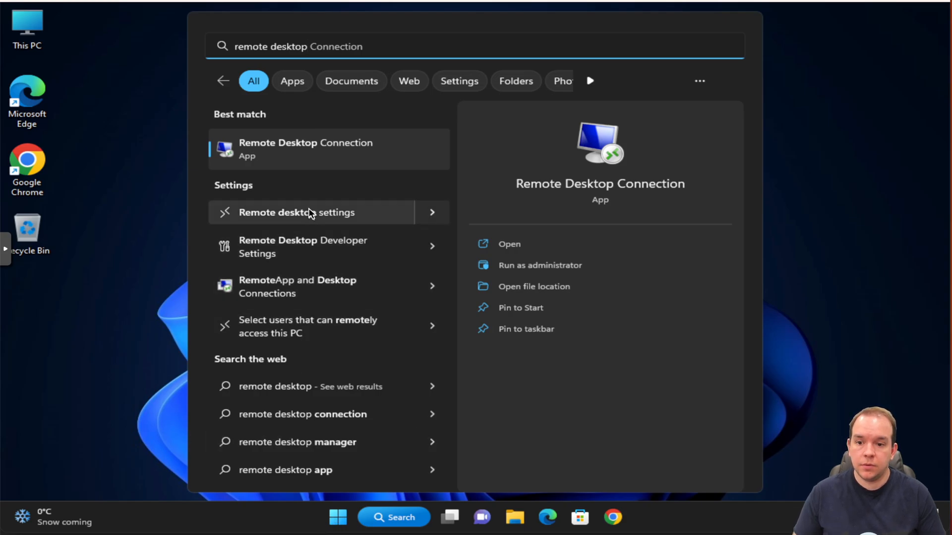
left_click(296, 212)
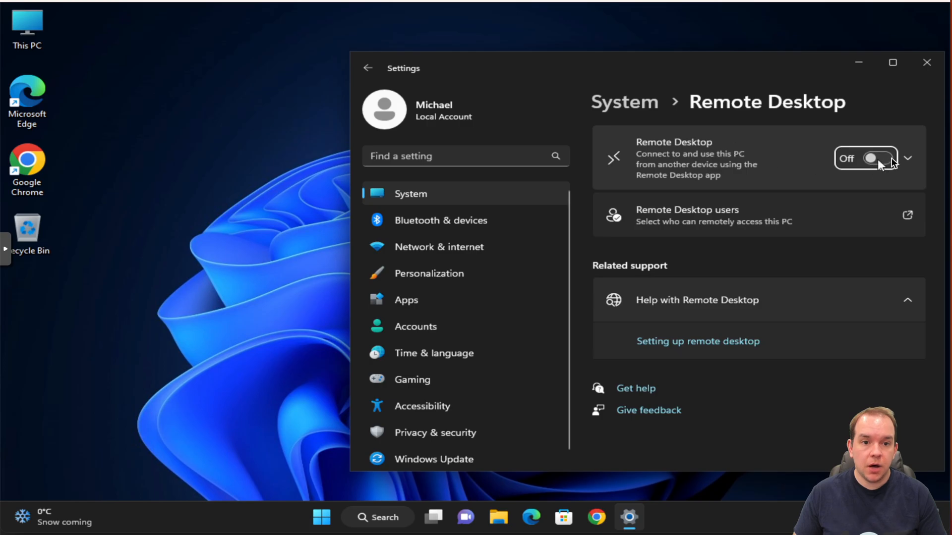
Turn Remote Desktop on and confirm, so the PC name Windows-11-VM is listed
left_click(870, 158)
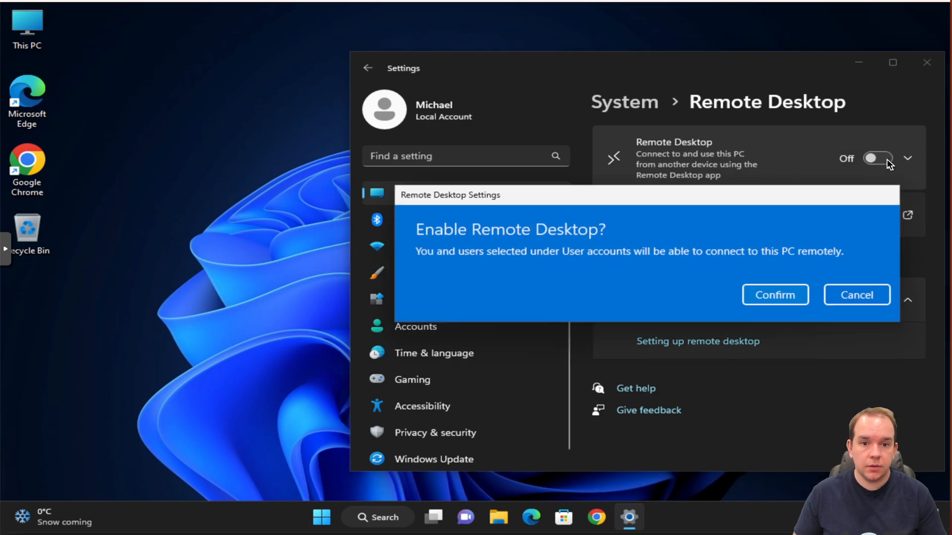
left_click(774, 294)
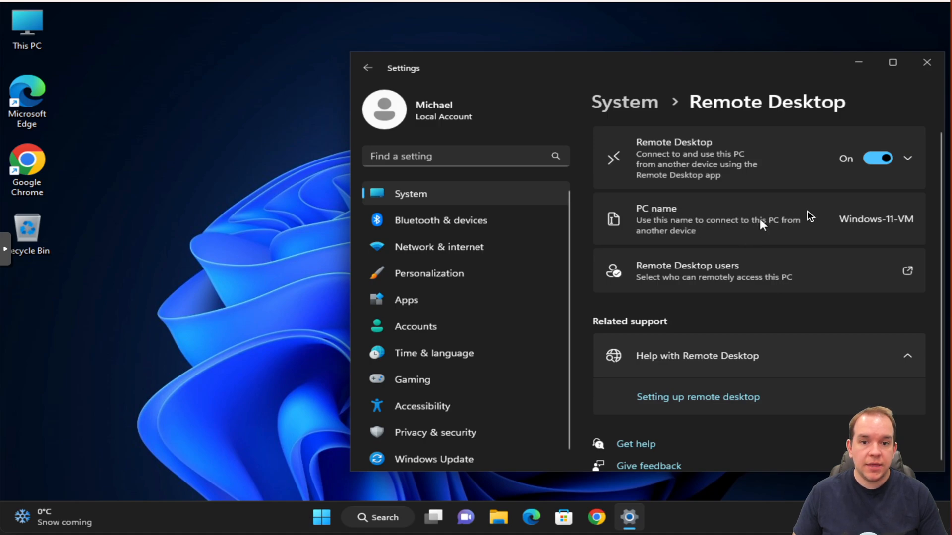
mouse_move(678, 215)
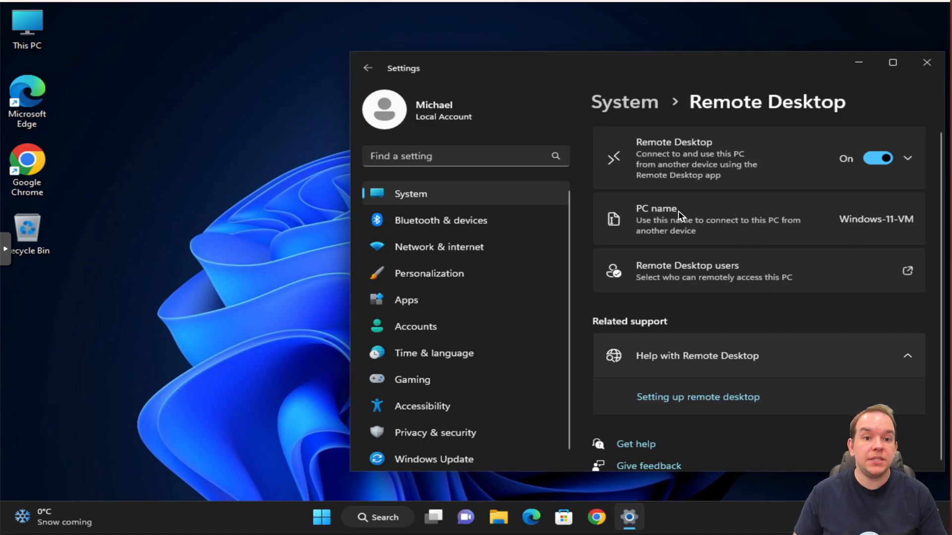
mouse_move(893, 223)
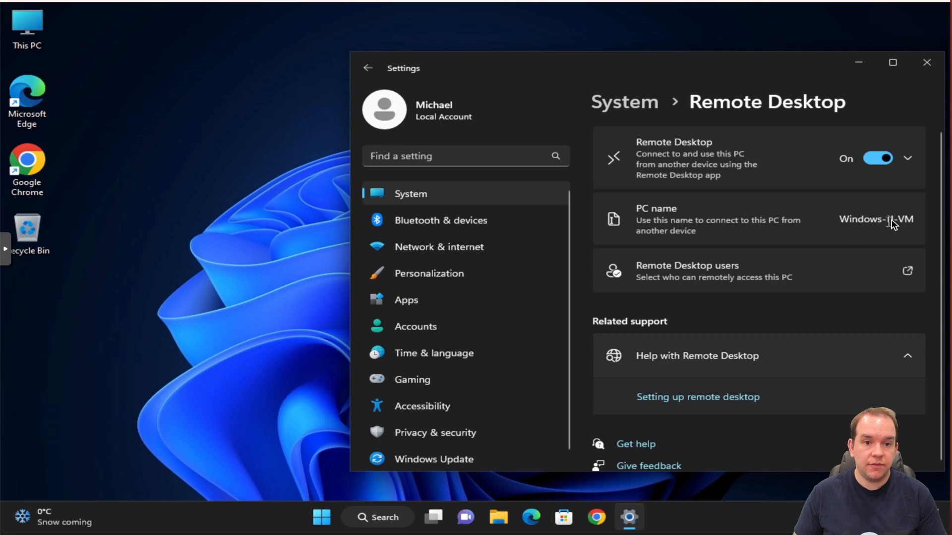
mouse_move(872, 275)
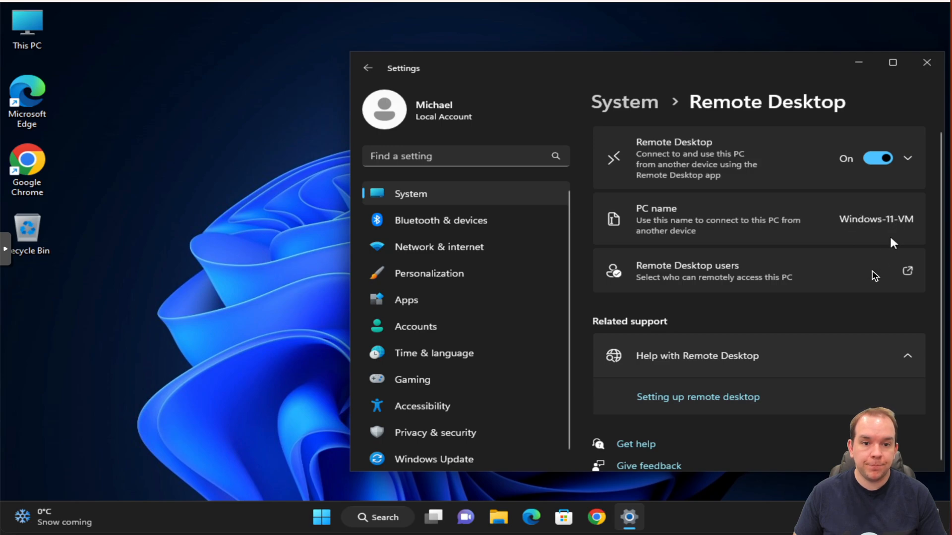
mouse_move(762, 277)
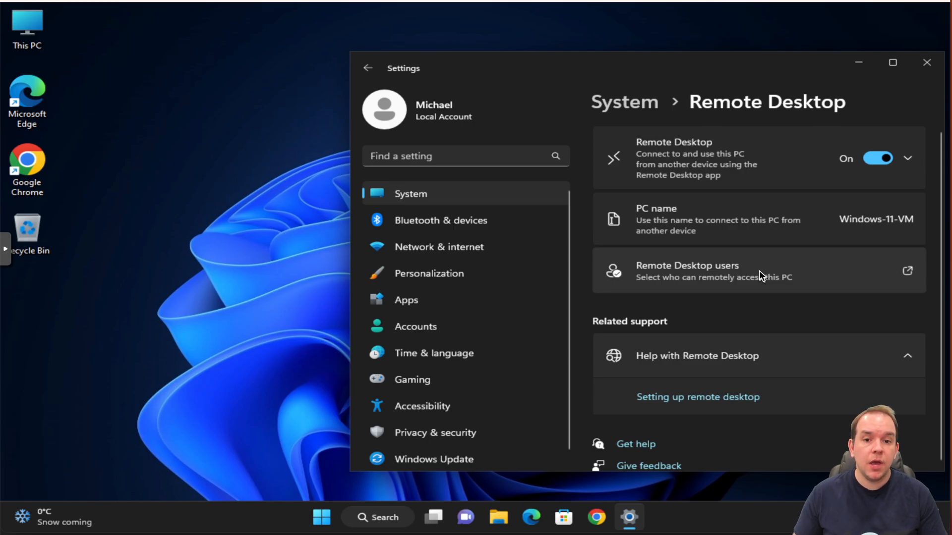
left_click(908, 270)
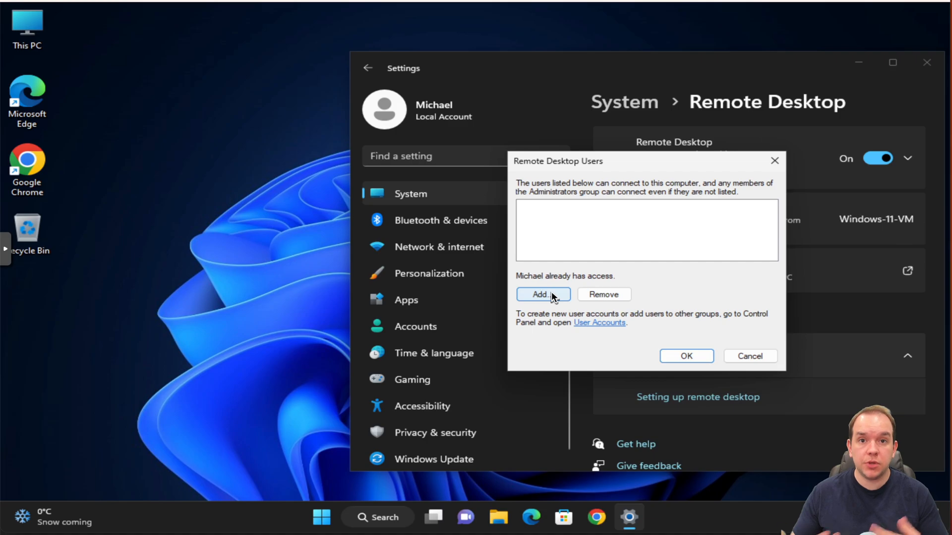
mouse_move(556, 281)
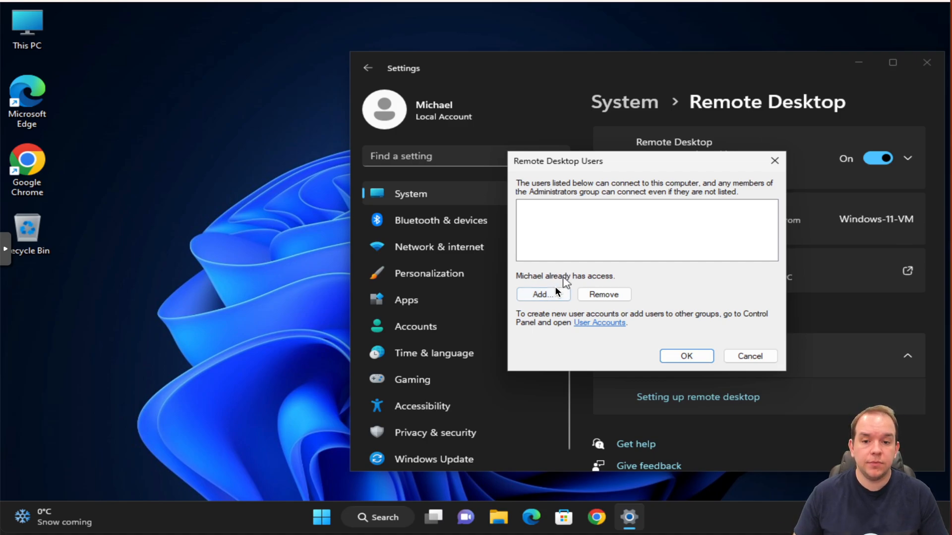
mouse_move(686, 356)
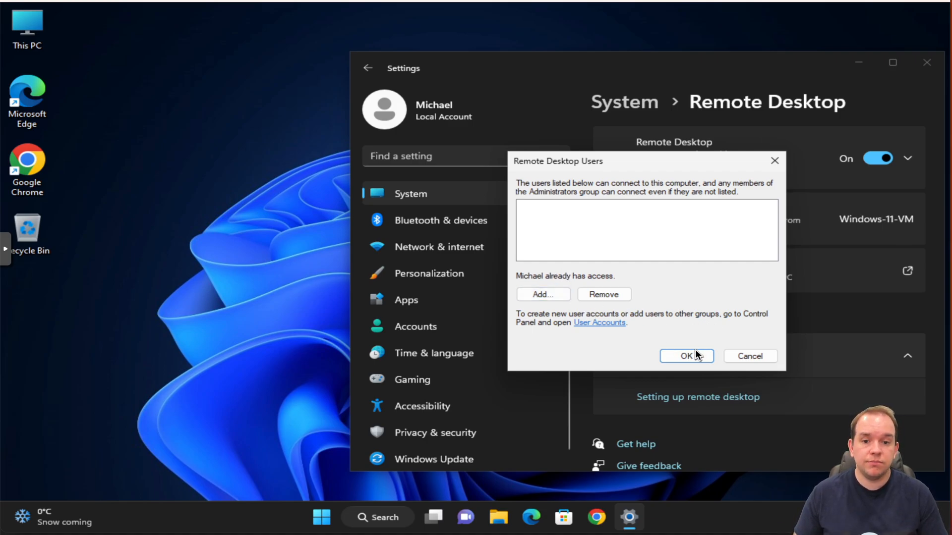
left_click(686, 356)
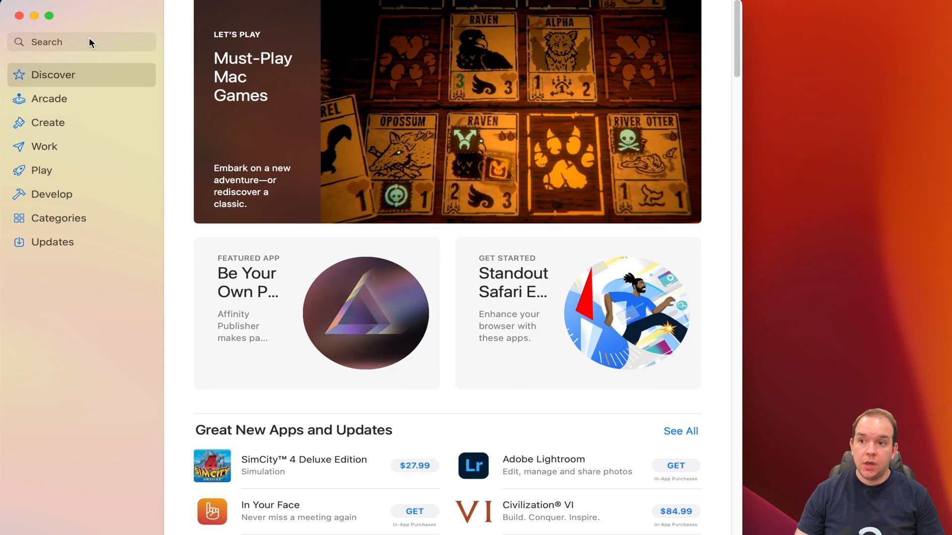
Search the Mac App Store for Microsoft Remote Desktop and launch the installed app
type("micro")
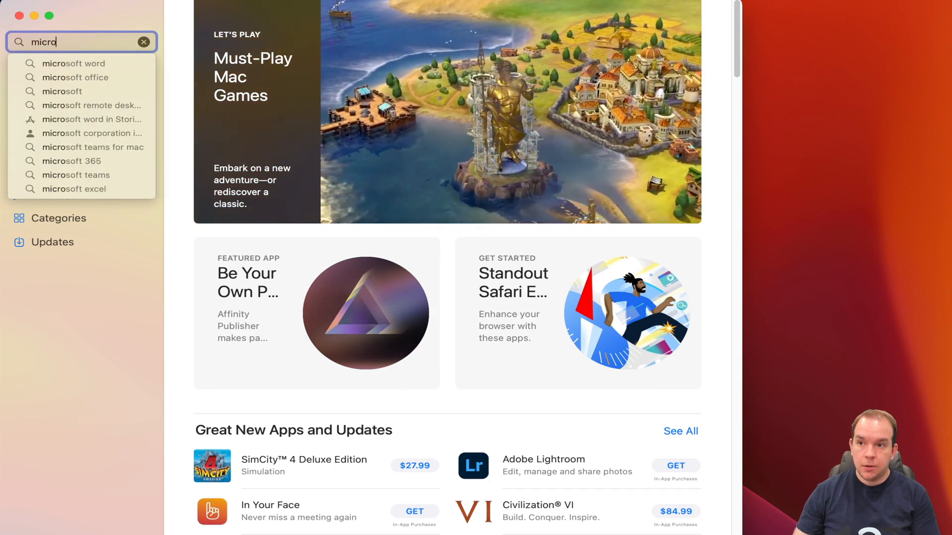
left_click(94, 105)
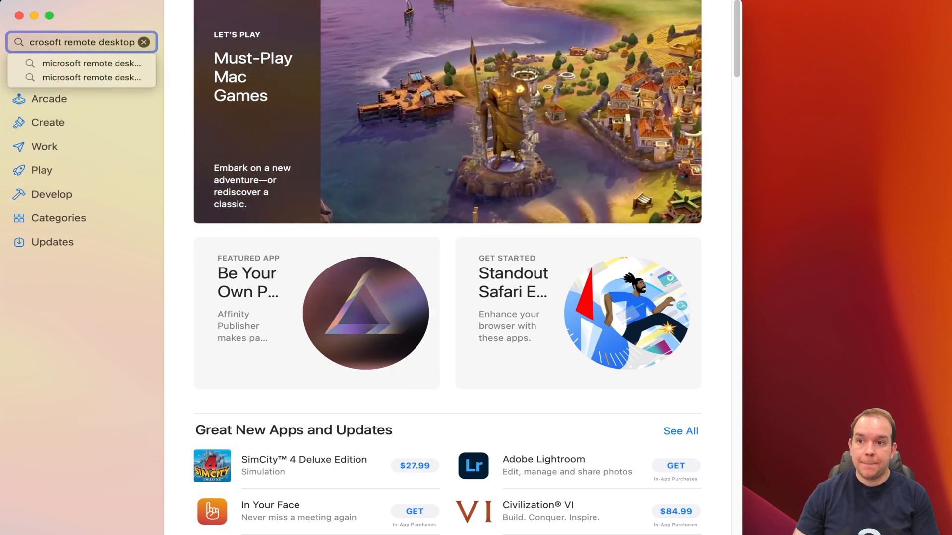
left_click(91, 64)
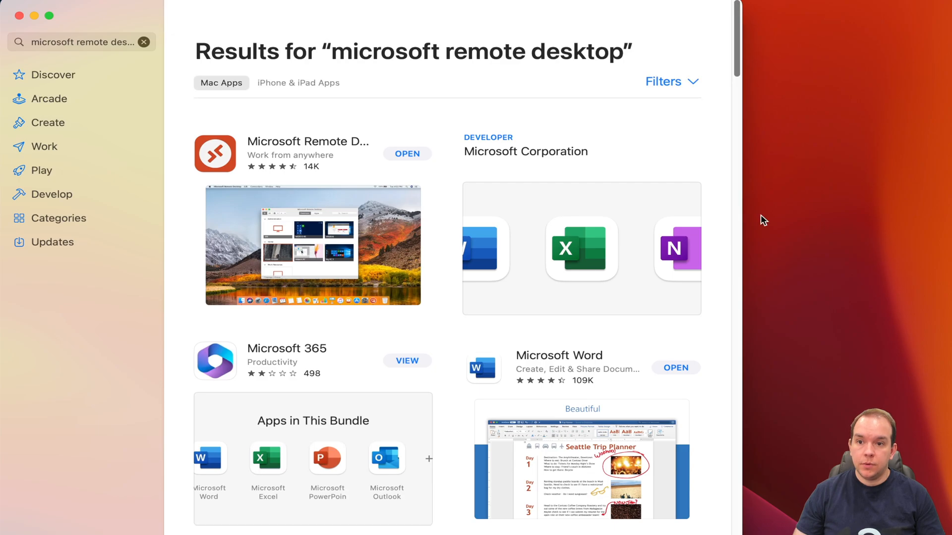
mouse_move(416, 164)
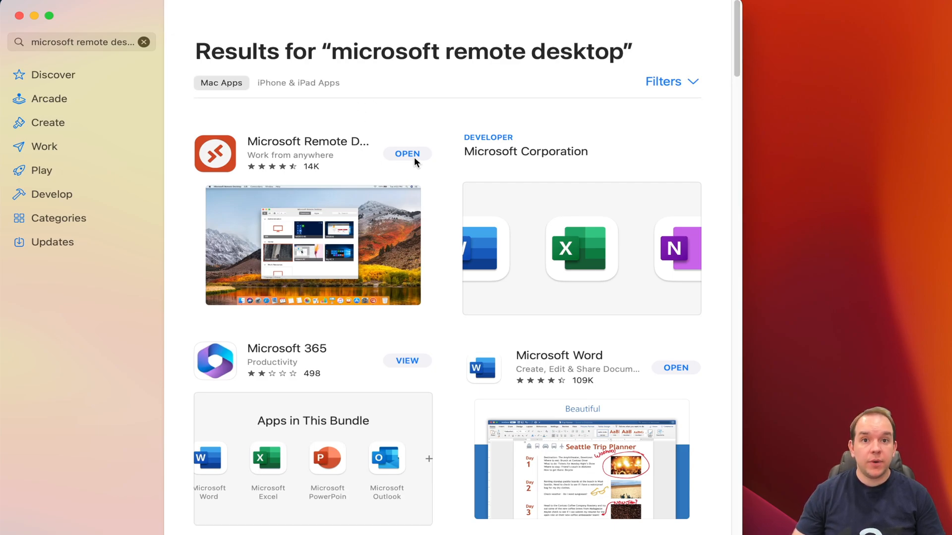
mouse_move(426, 161)
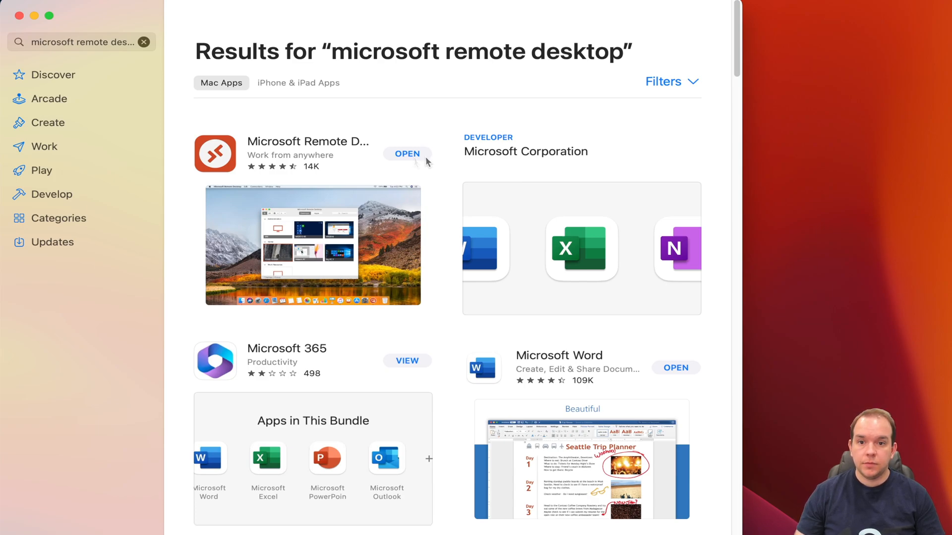
mouse_move(423, 159)
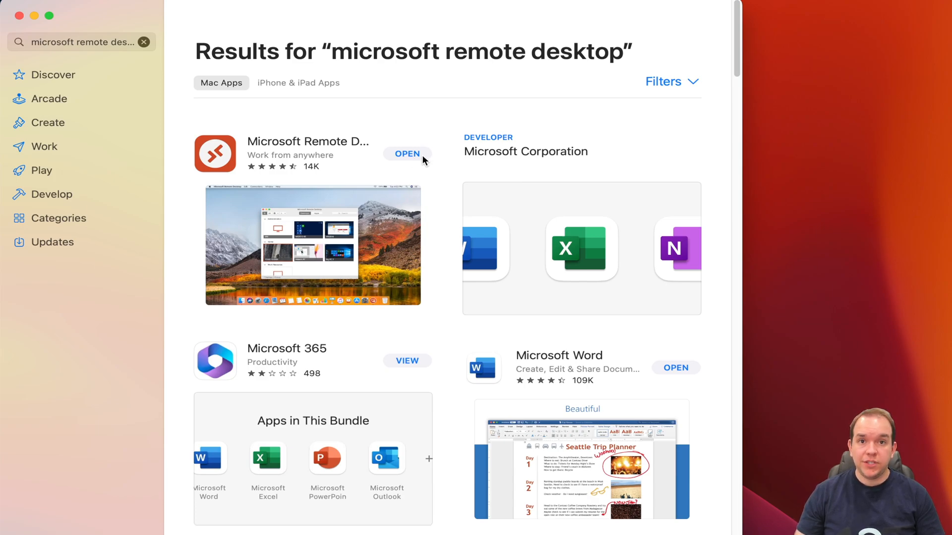
mouse_move(412, 157)
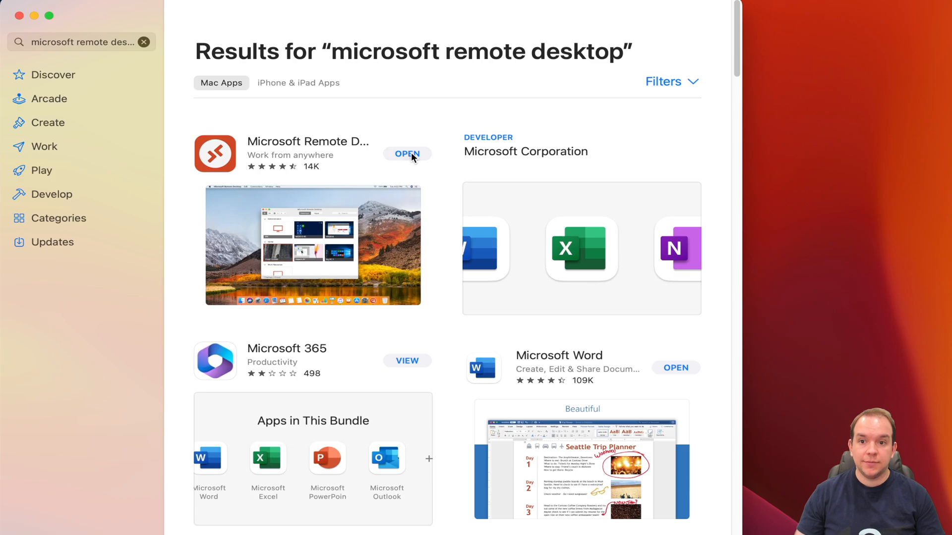
left_click(407, 154)
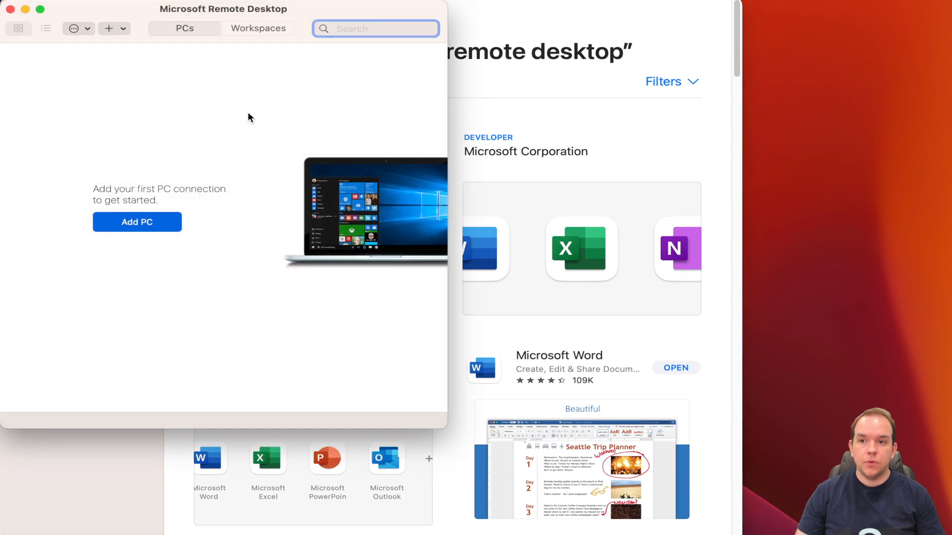
mouse_move(196, 194)
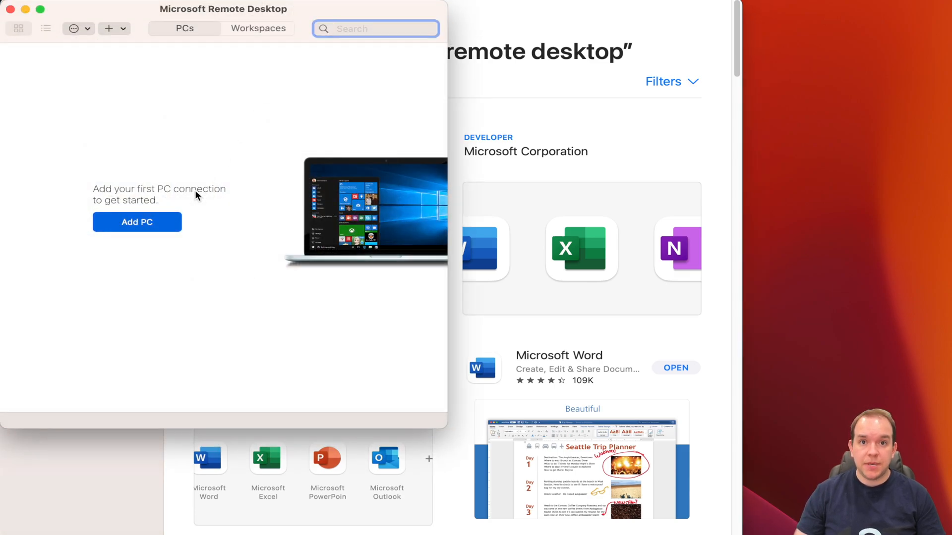
Add a PC named 'Windows 11-VM' with a newly saved user account
left_click(137, 221)
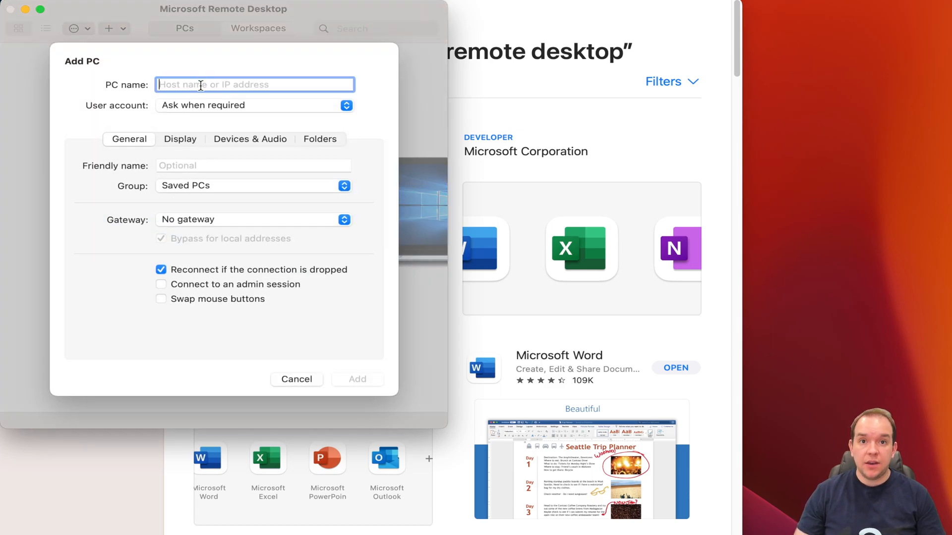
type("Windows 11-VM")
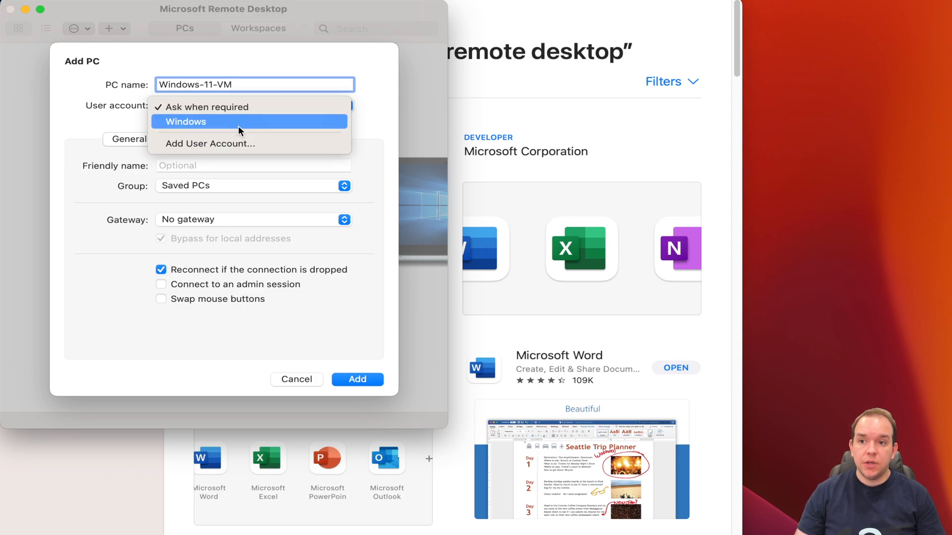
left_click(209, 143)
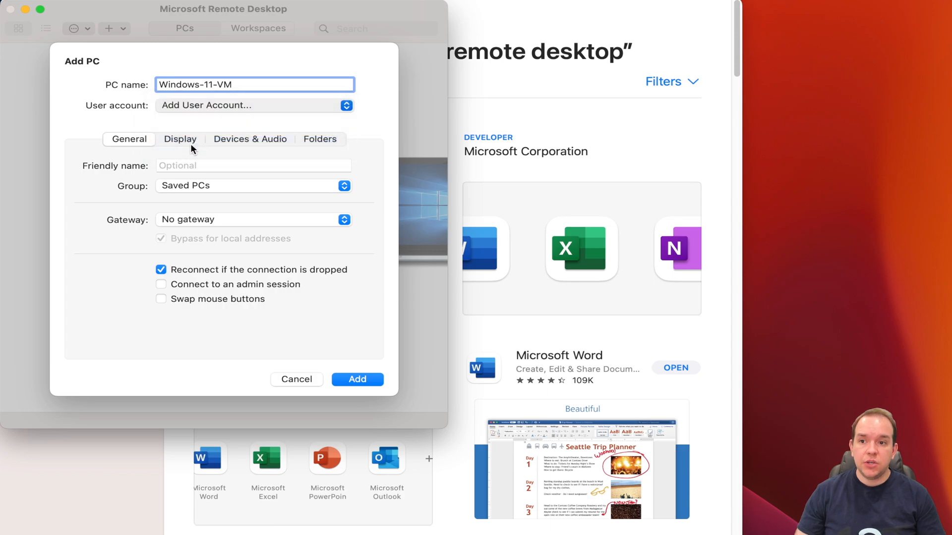
left_click(254, 105)
type("michael")
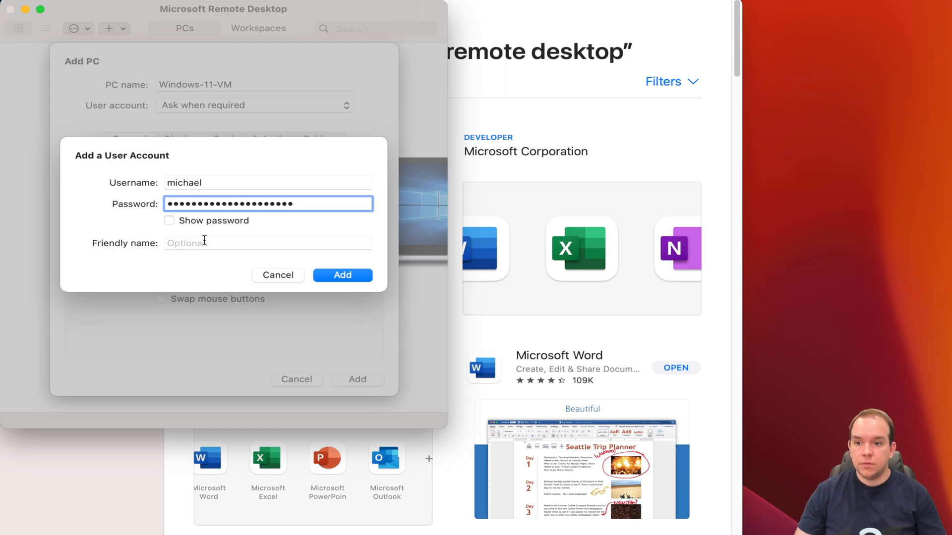
left_click(342, 275)
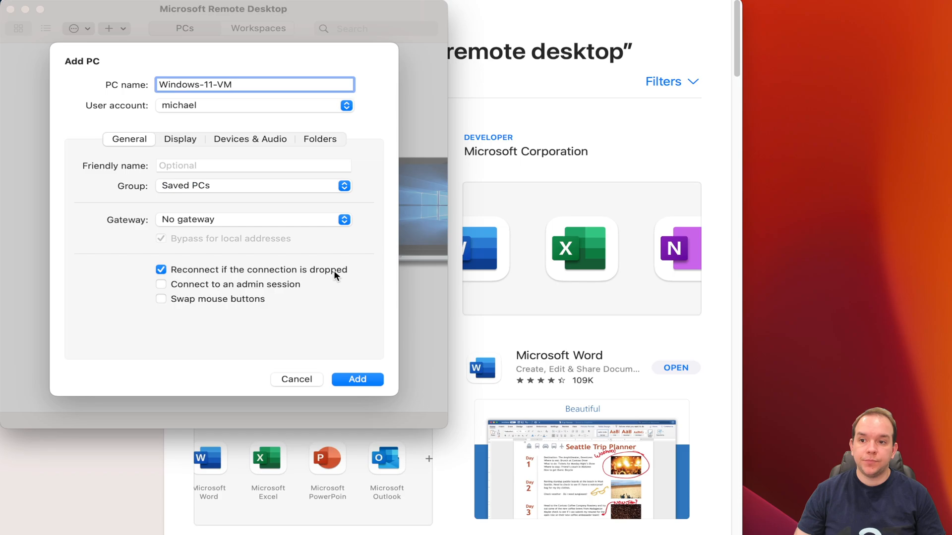
mouse_move(173, 131)
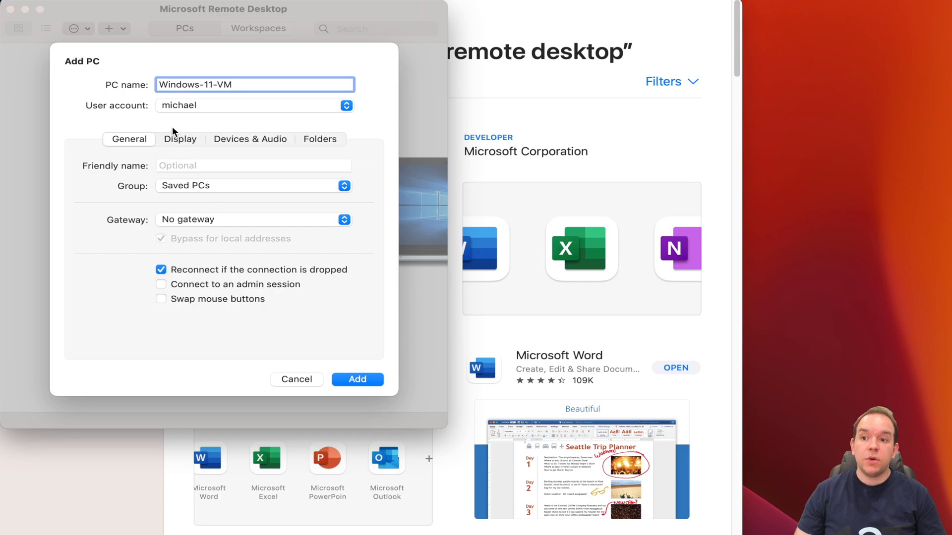
Review the connection's Display and Folders options
left_click(180, 138)
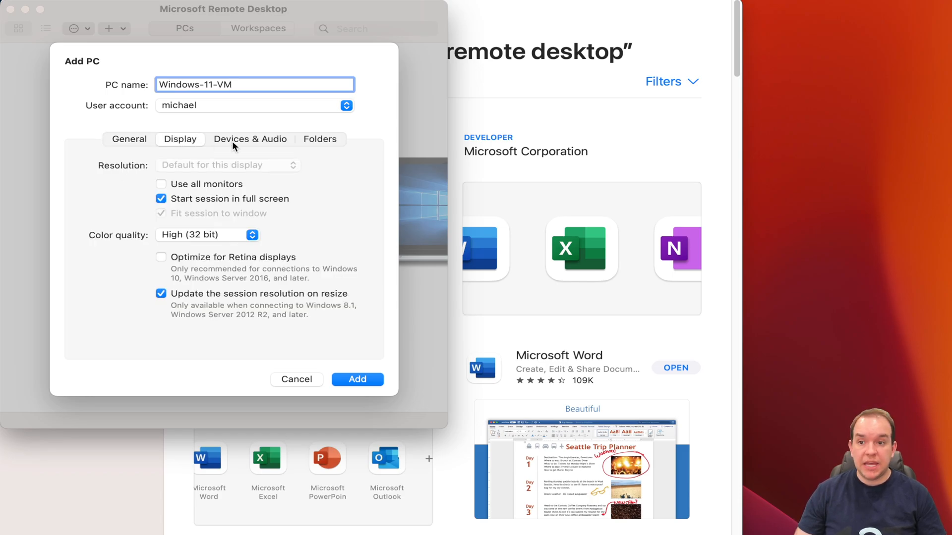
left_click(320, 139)
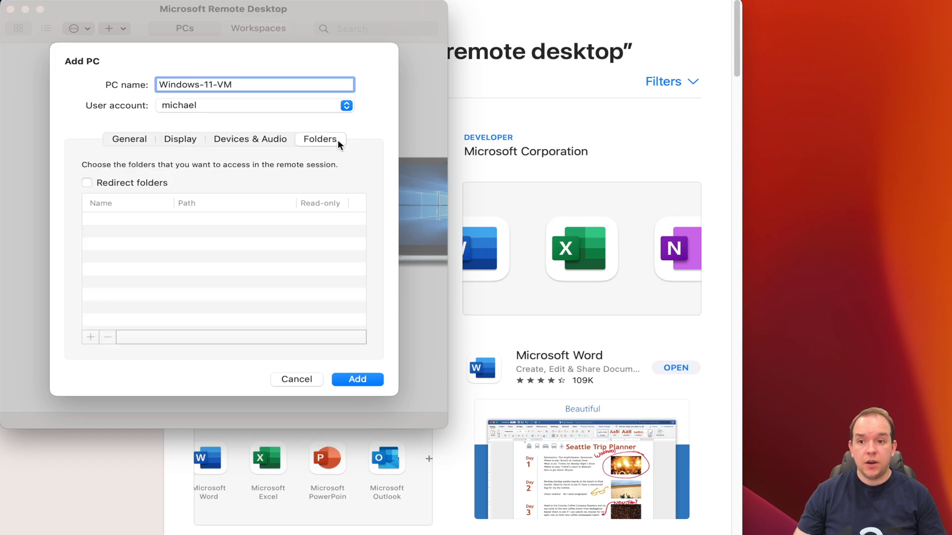
mouse_move(346, 270)
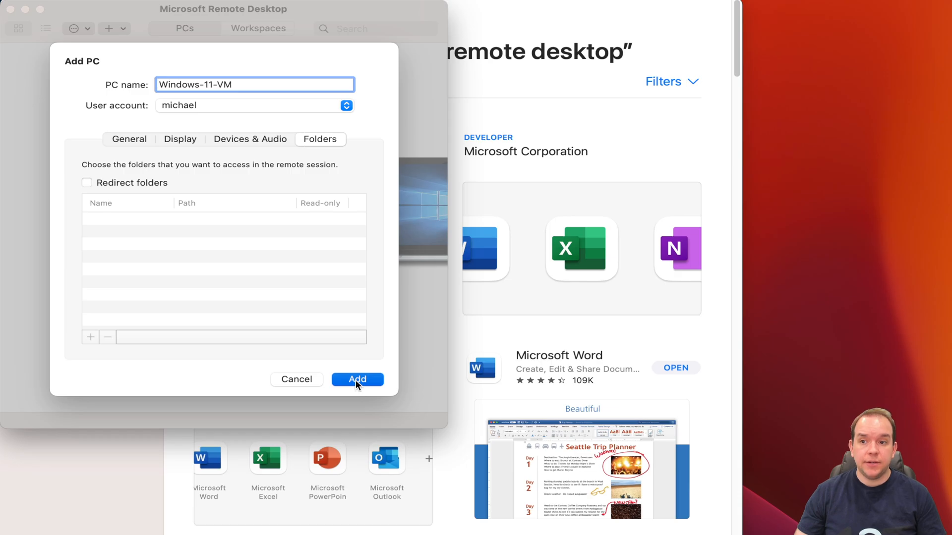
Save the Windows-11-VM PC and connect to it, accepting the certificate warning
left_click(357, 378)
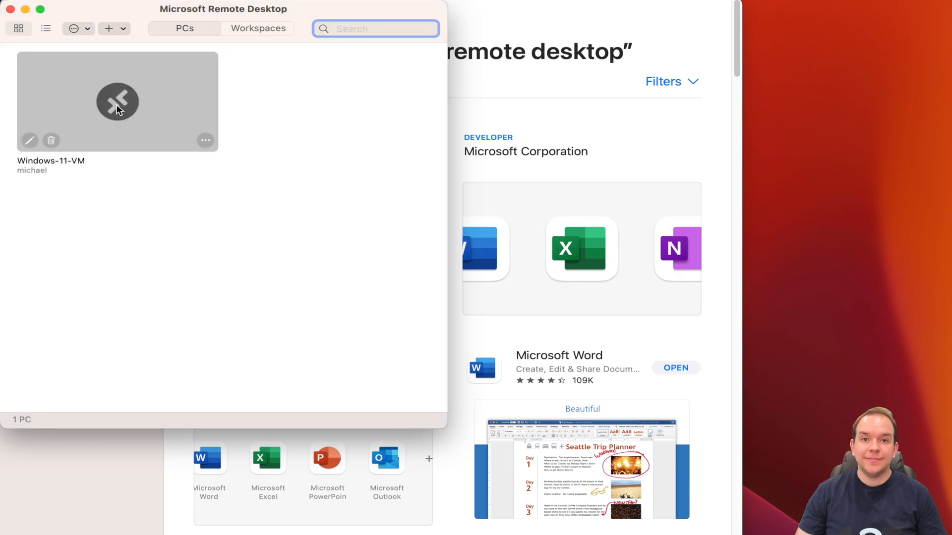
mouse_move(132, 102)
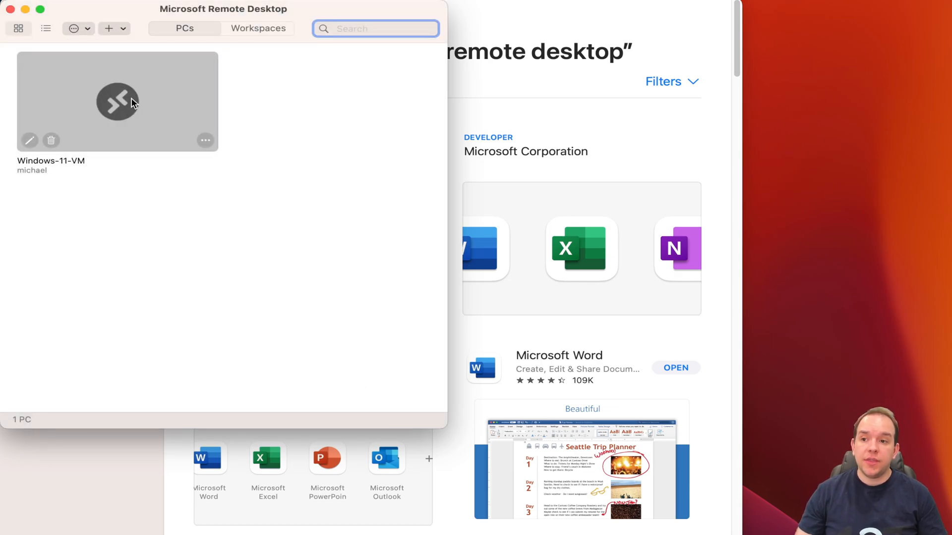
double_click(117, 101)
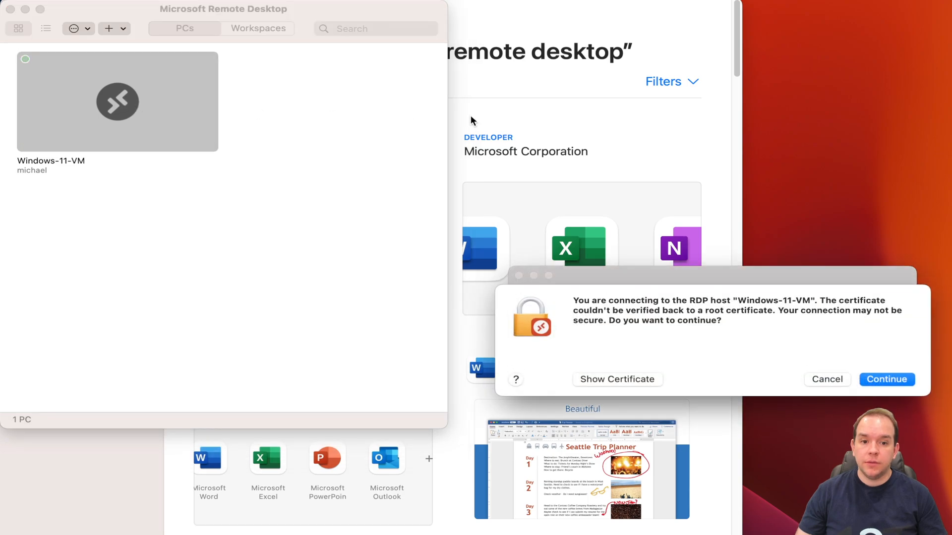
mouse_move(882, 374)
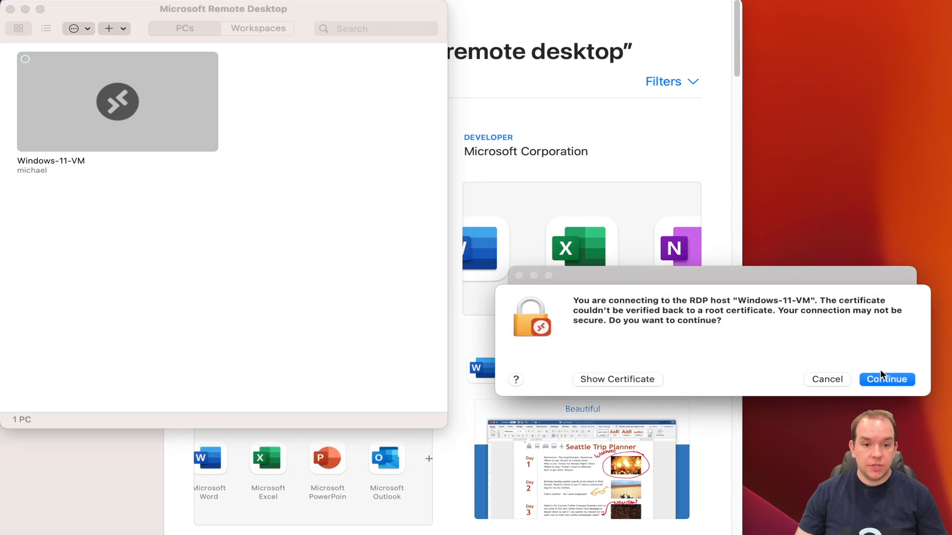
left_click(885, 379)
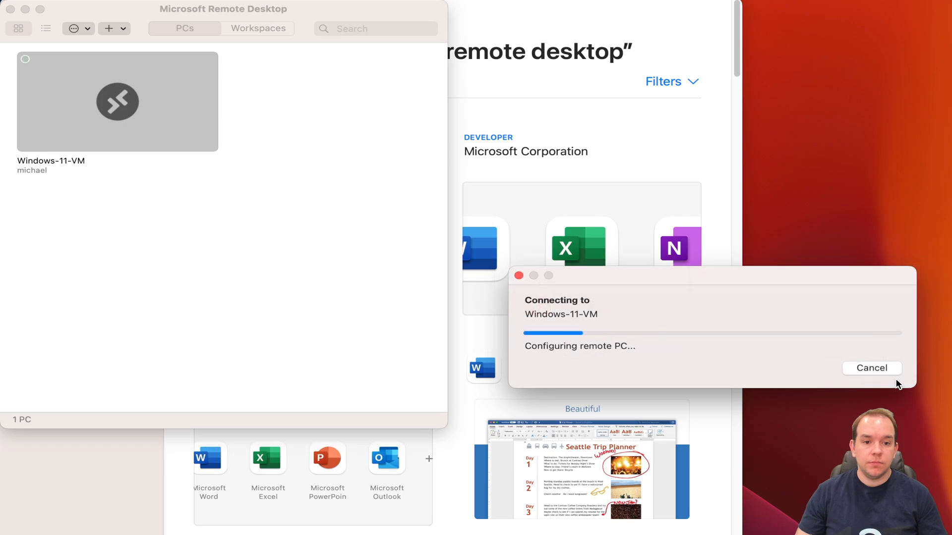